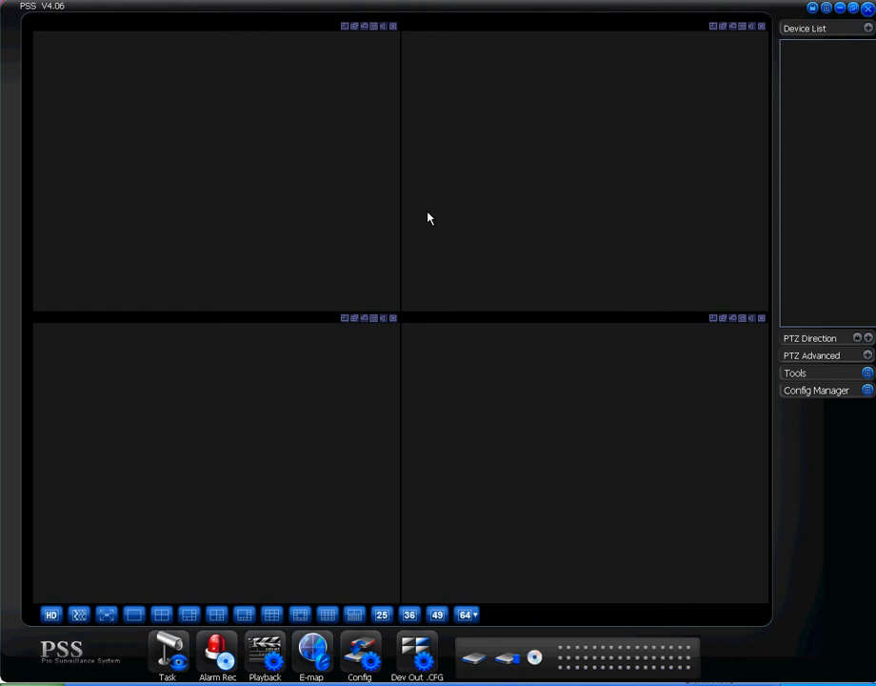
pyautogui.moveTo(297, 131)
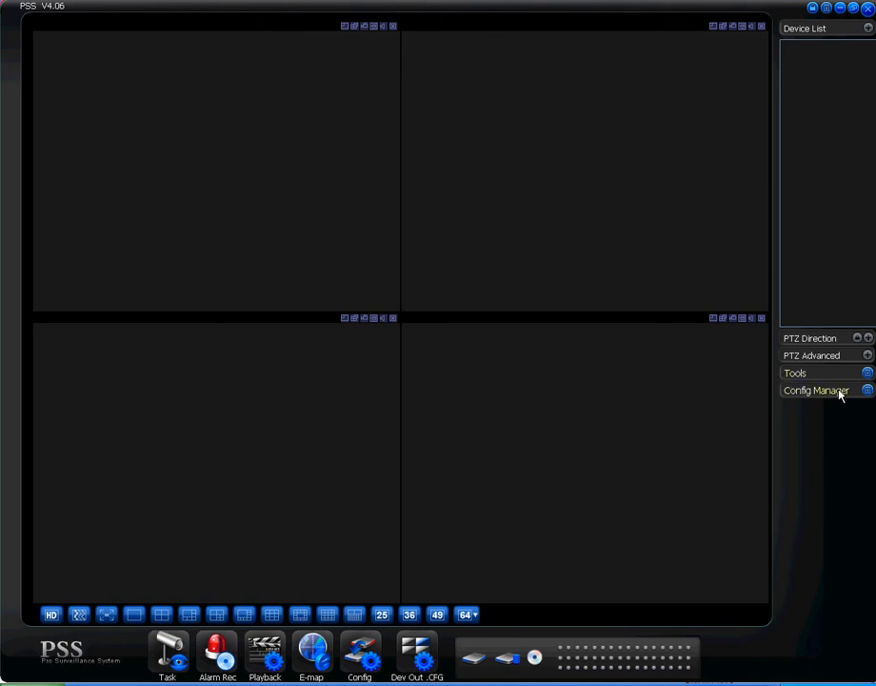
pyautogui.moveTo(867, 388)
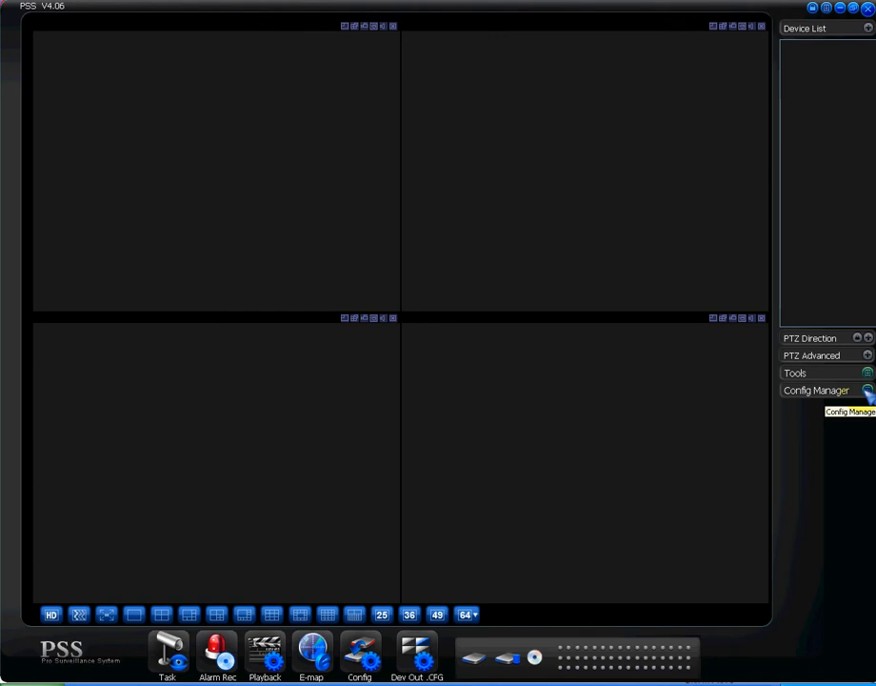
pyautogui.moveTo(869, 395)
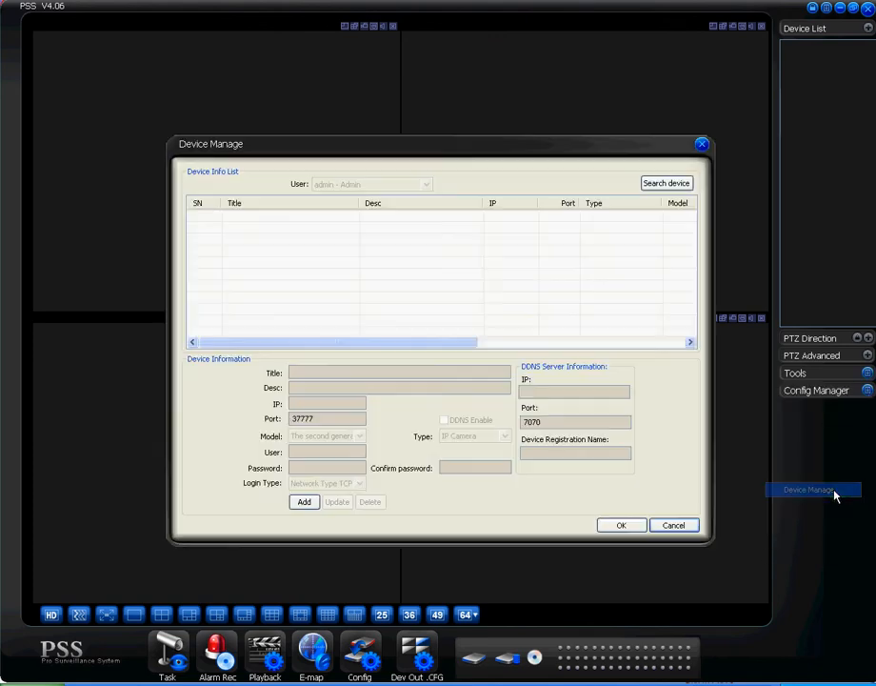
# Step: Launch a network search for recorders from the Device Manage dialog
pyautogui.click(667, 183)
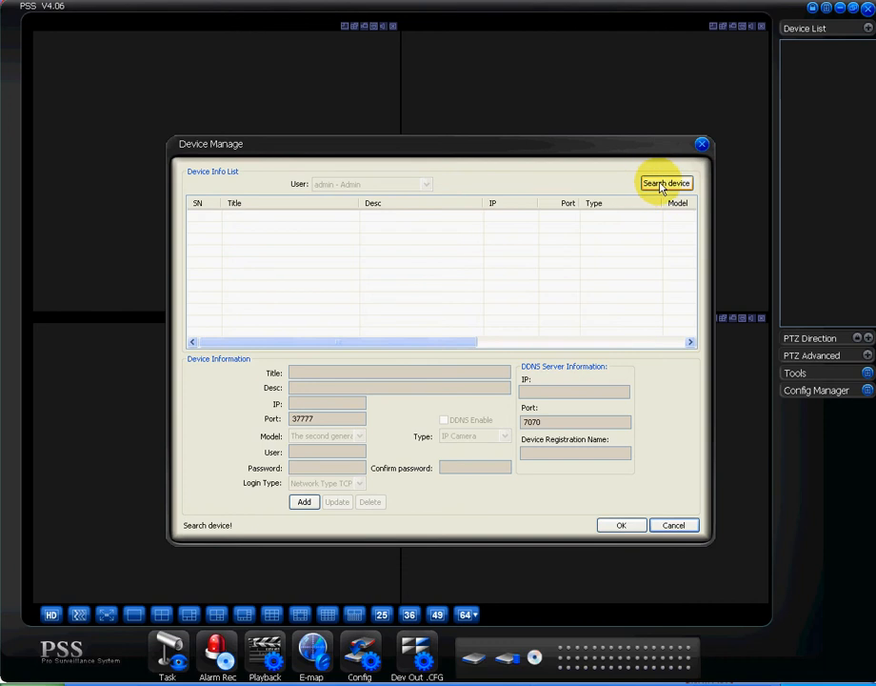
pyautogui.click(667, 183)
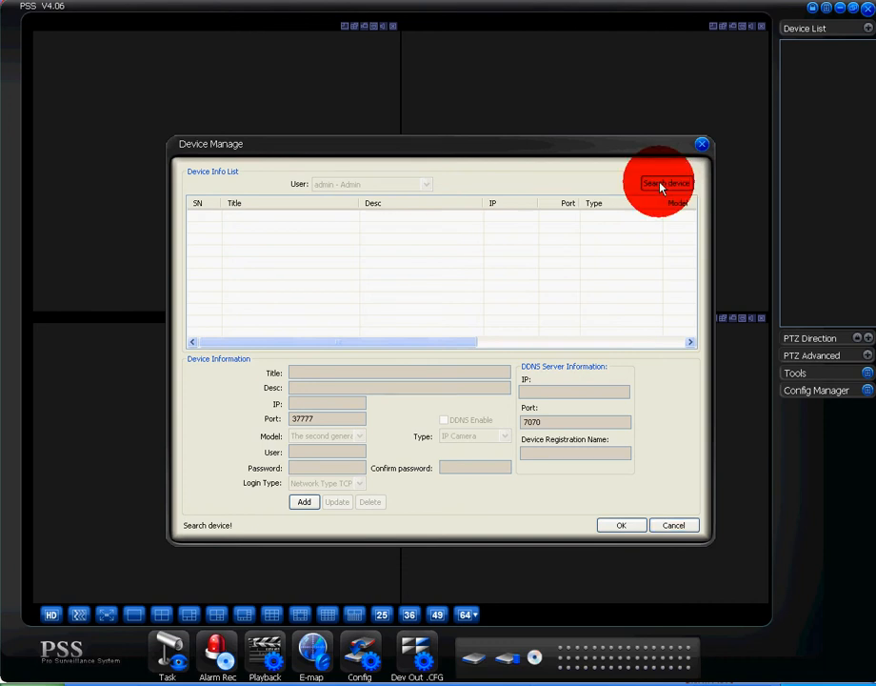
# Step: Tick the found recorder at 192.168.1.150 and confirm adding it to the device list
pyautogui.click(667, 183)
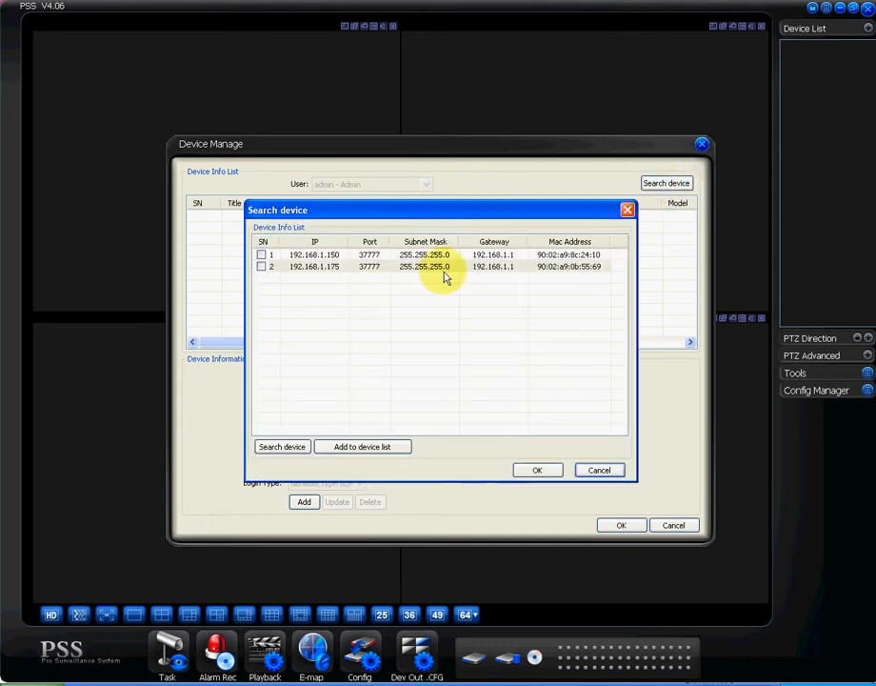
pyautogui.moveTo(301, 270)
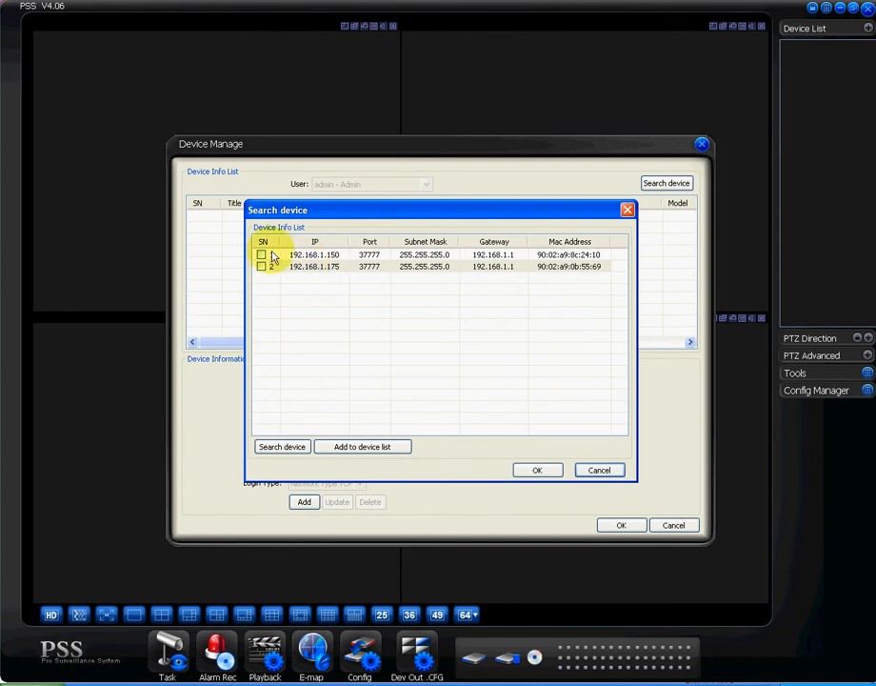
pyautogui.click(263, 255)
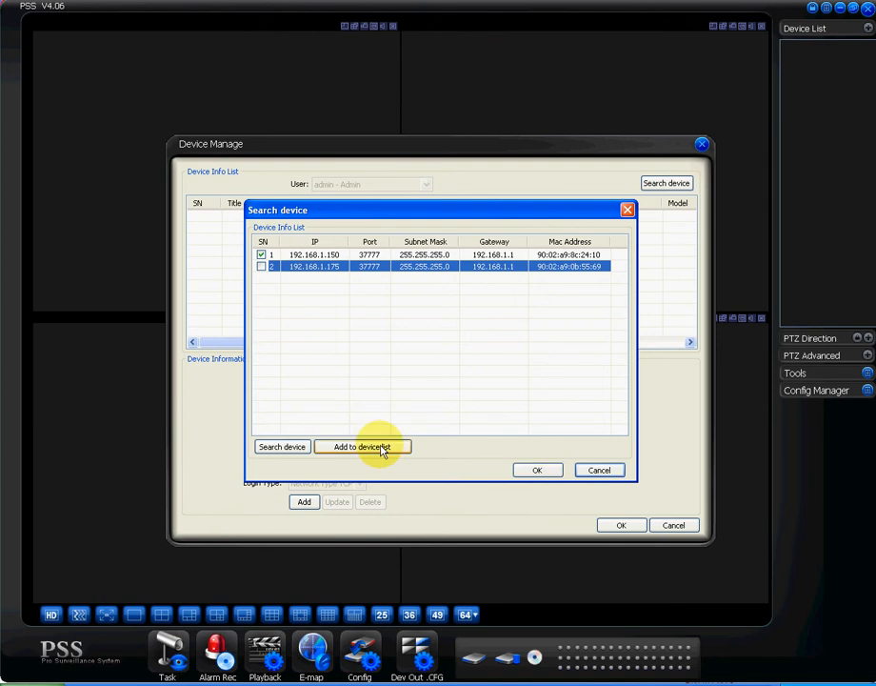
pyautogui.click(361, 446)
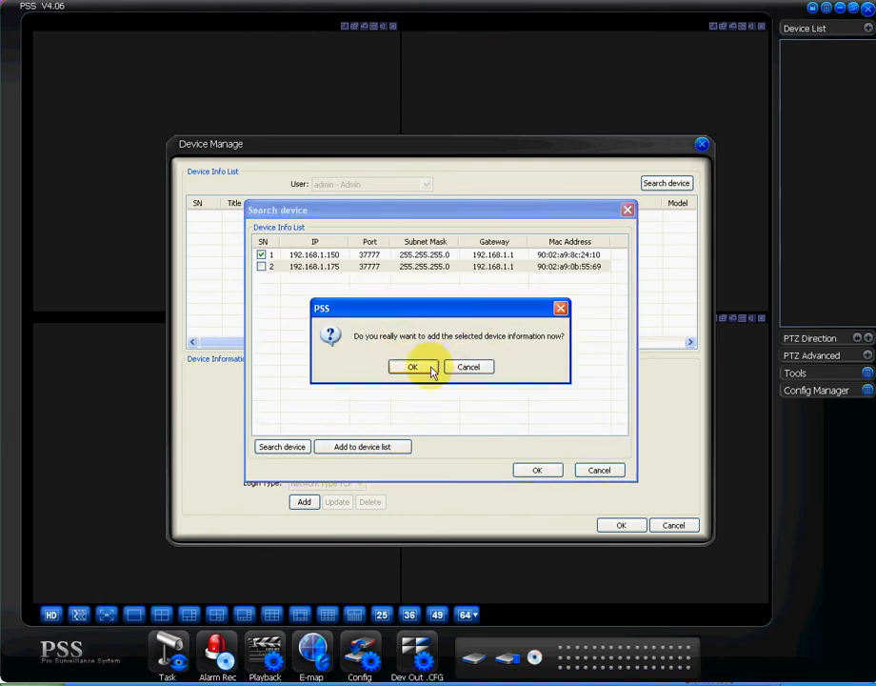
pyautogui.click(412, 365)
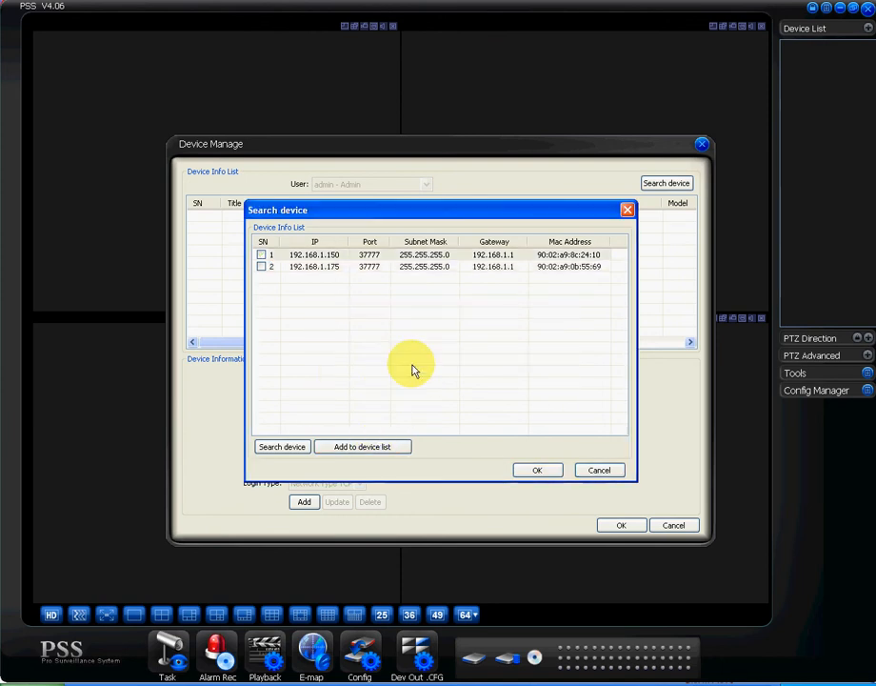
# Step: Close the search results and save 192.168.1.150 in device management
pyautogui.click(537, 468)
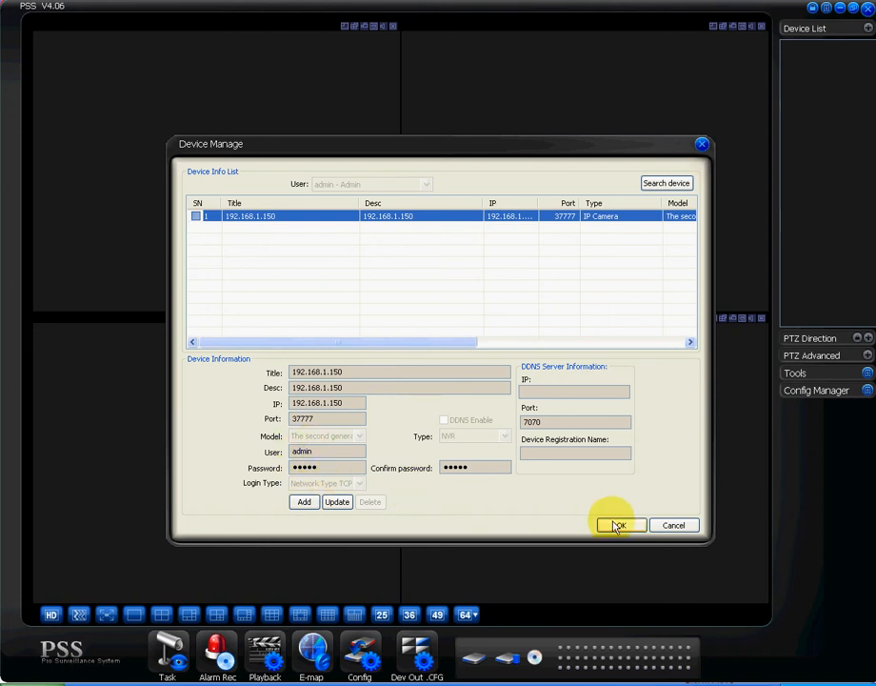
pyautogui.click(617, 525)
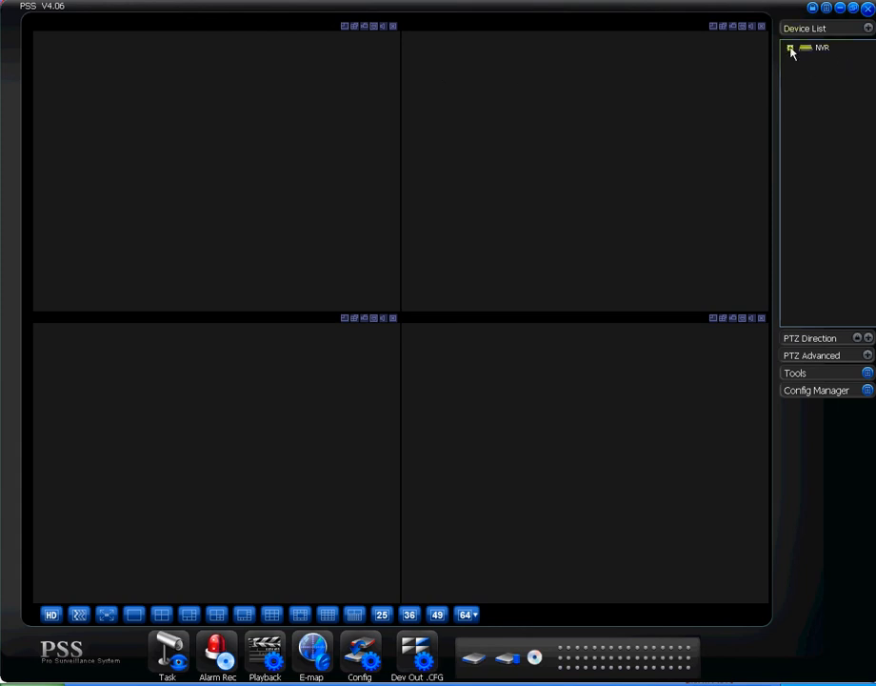
# Step: Expand the device tree and connect to the 192.168.1.150 recorder
pyautogui.click(788, 48)
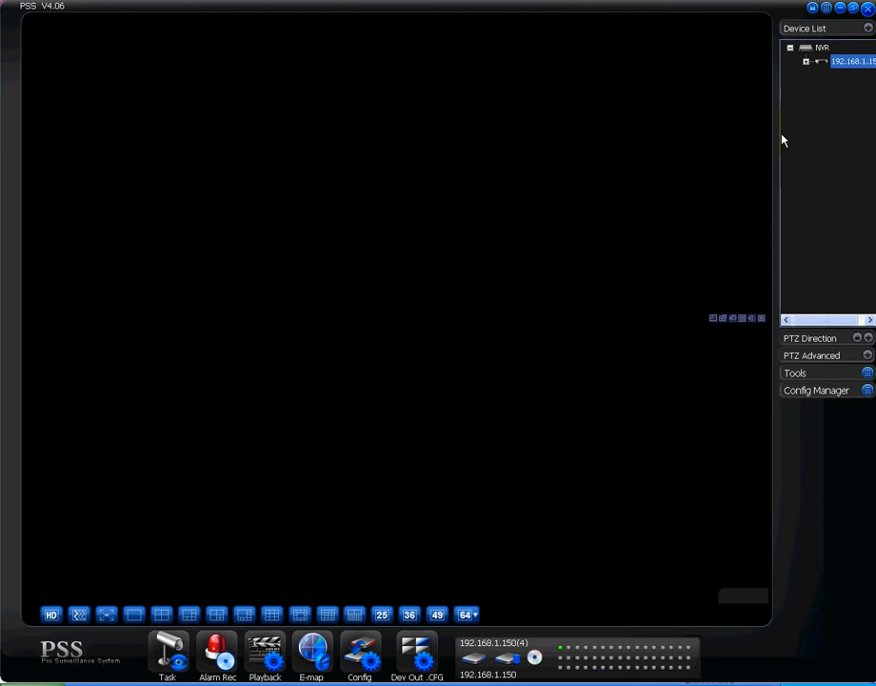
pyautogui.moveTo(777, 141)
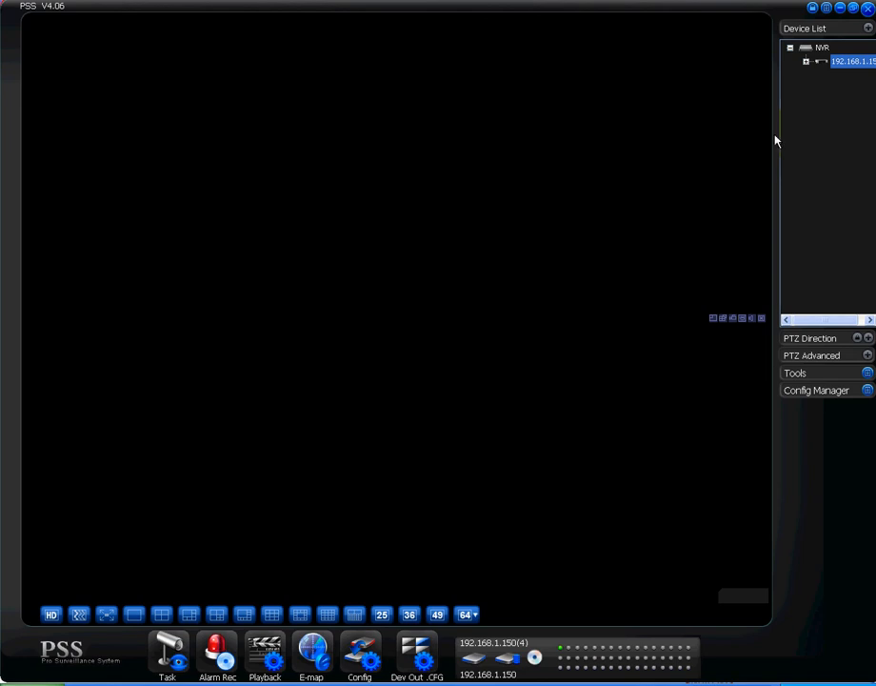
pyautogui.moveTo(617, 82)
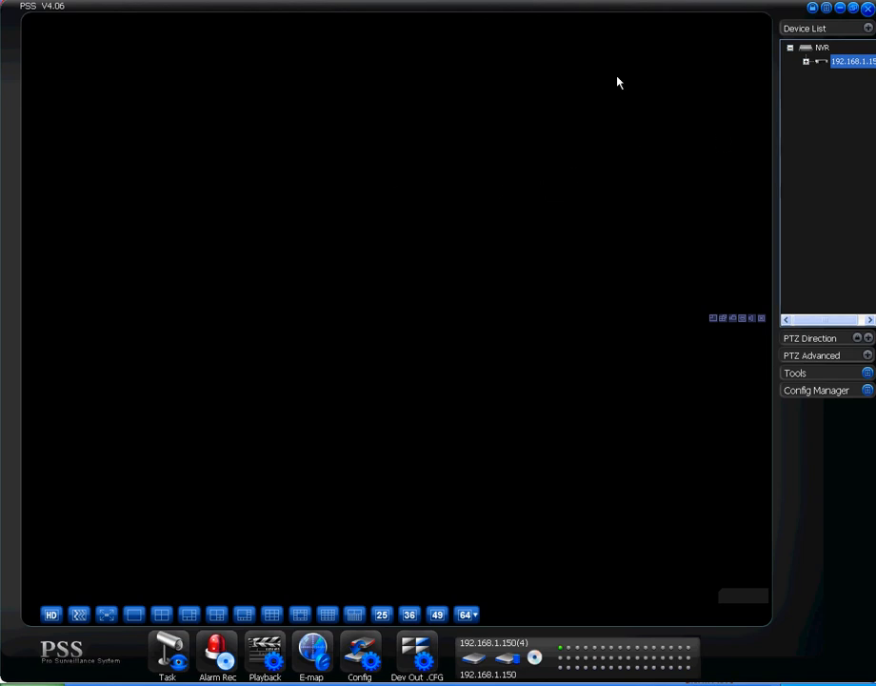
# Step: Expand 192.168.1.150 to list CAM 1–4, try CAM 1 live, and dismiss the select-a-window warning
pyautogui.click(805, 61)
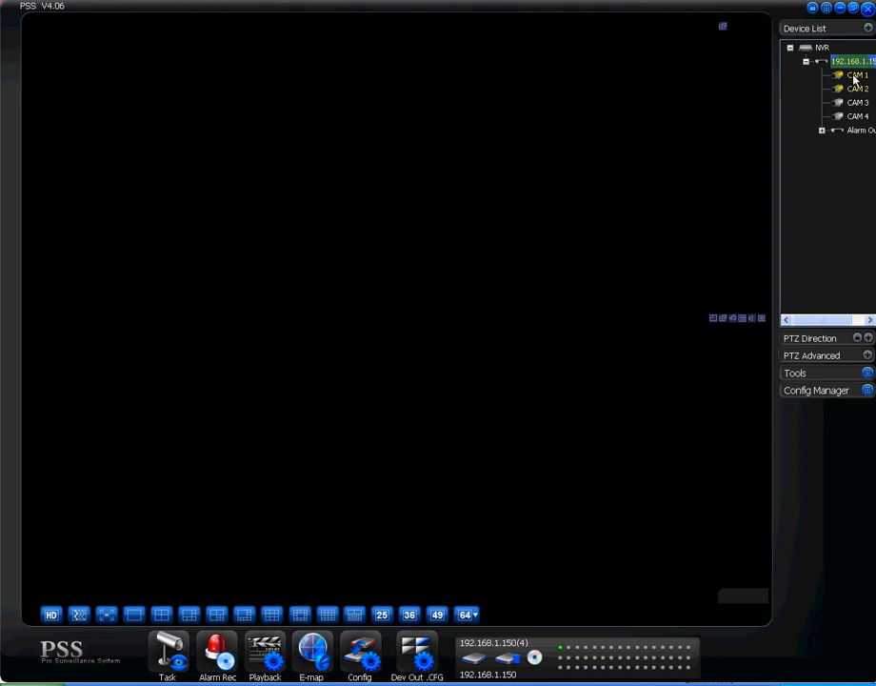
pyautogui.click(855, 74)
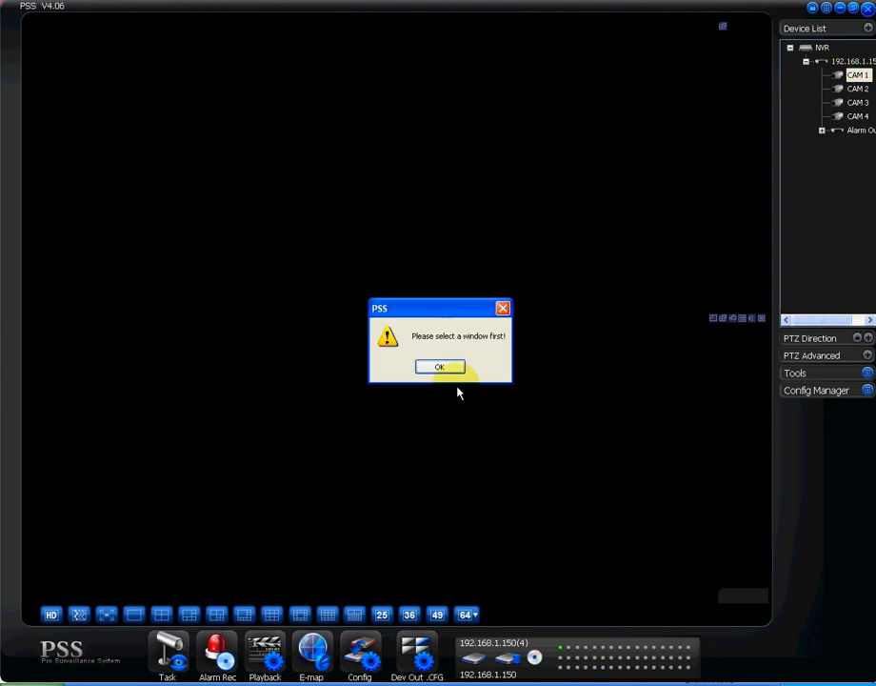
pyautogui.click(440, 366)
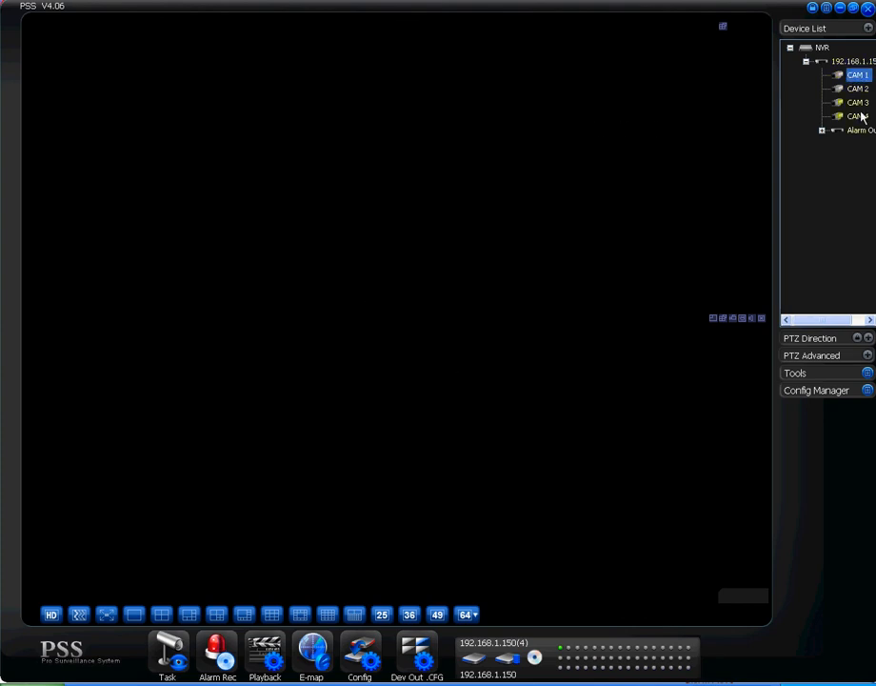